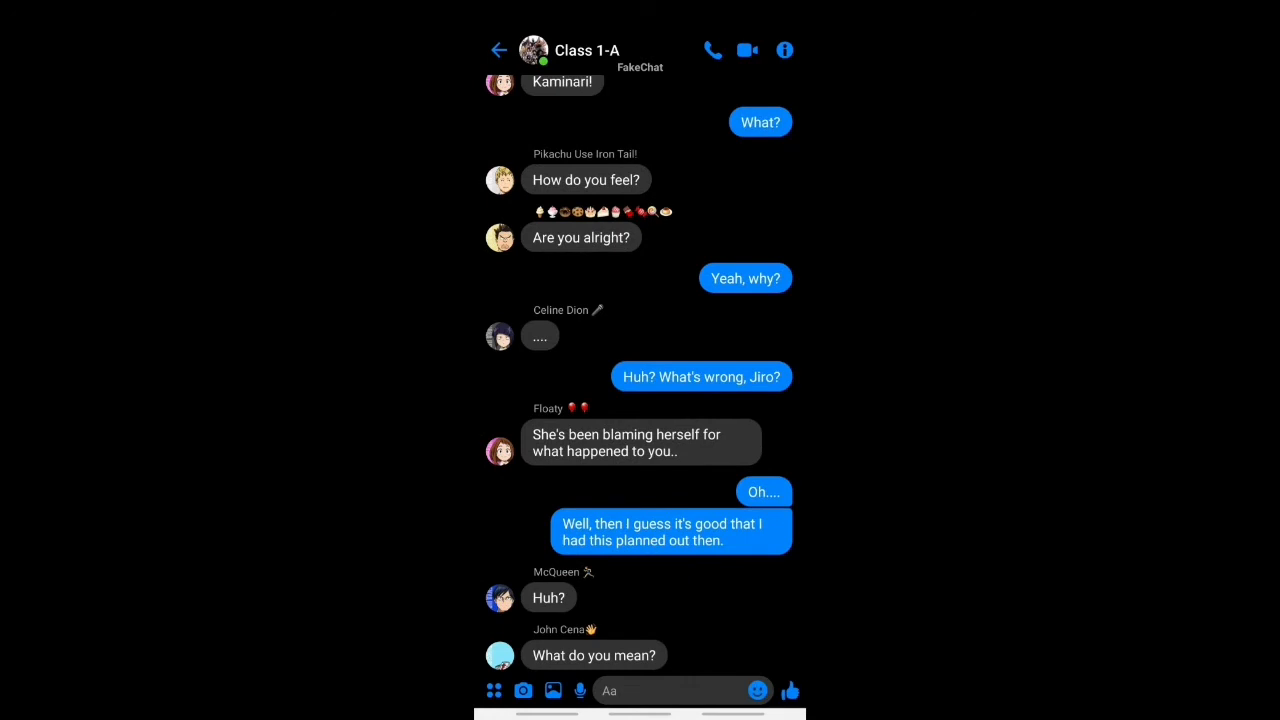
text(HEY! WHERE'S THE DRUM!?)
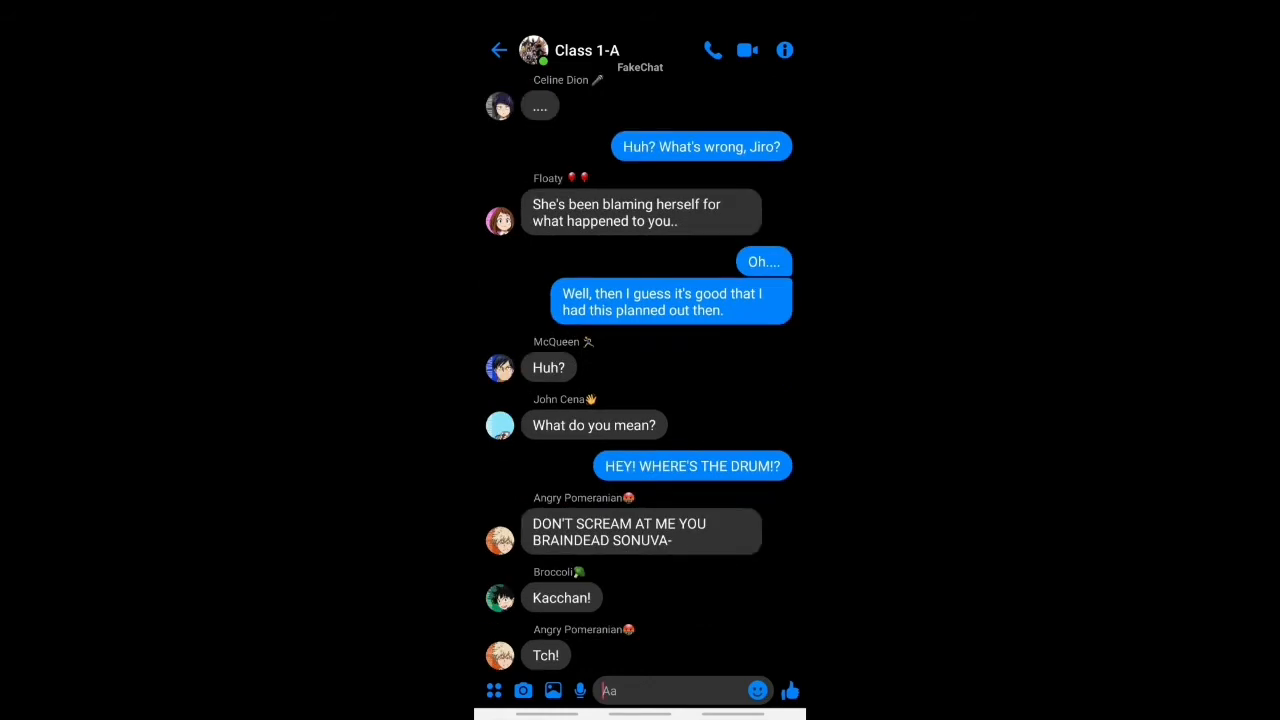
scroll(down, 3)
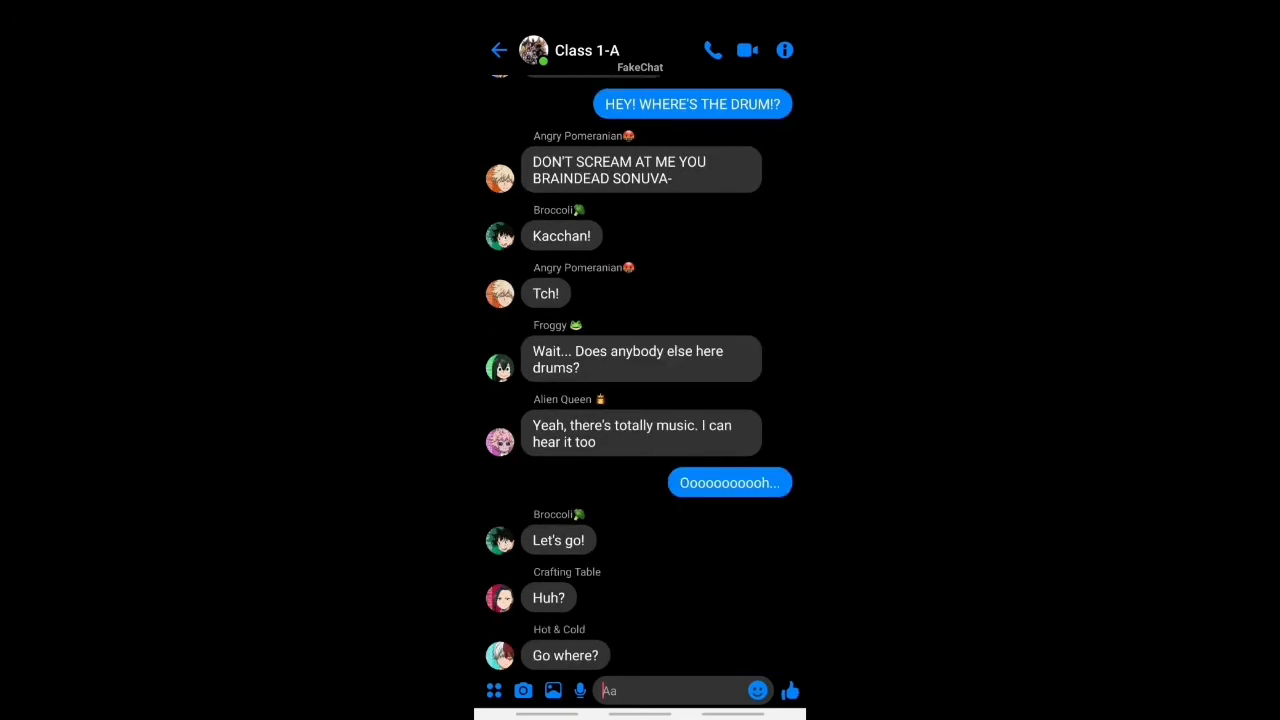
scroll(down, 3)
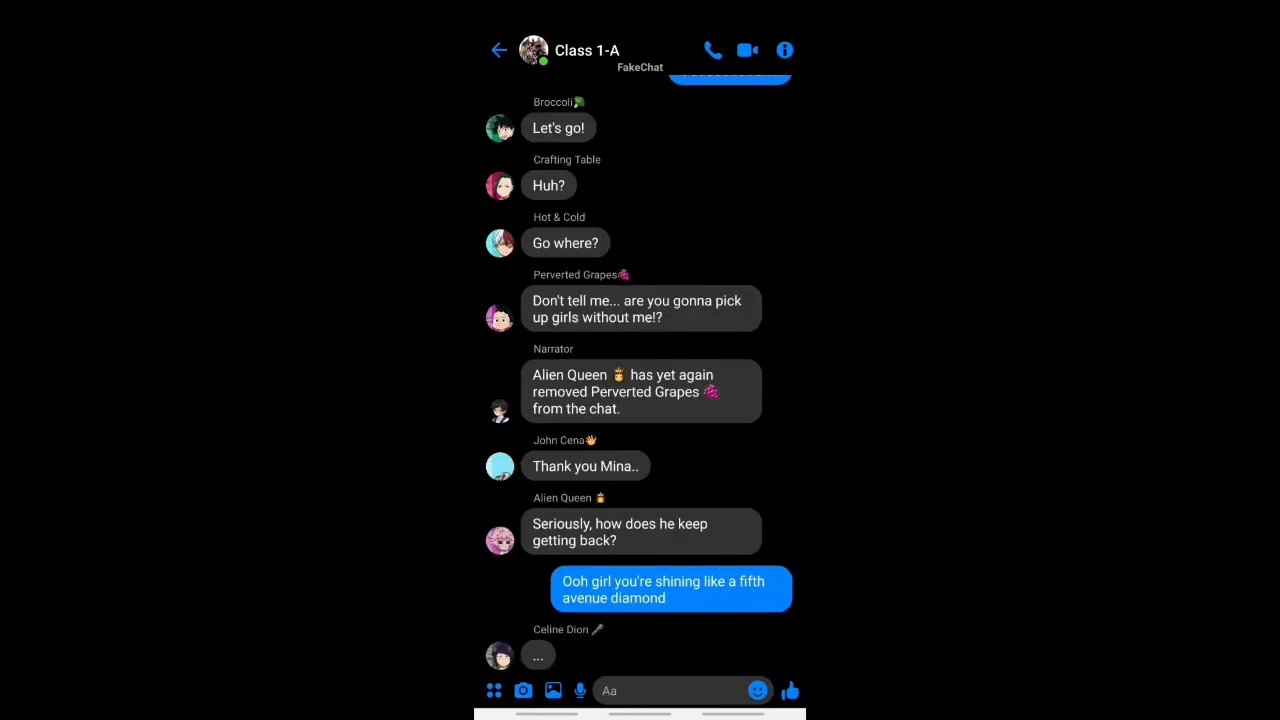
scroll(down, 3)
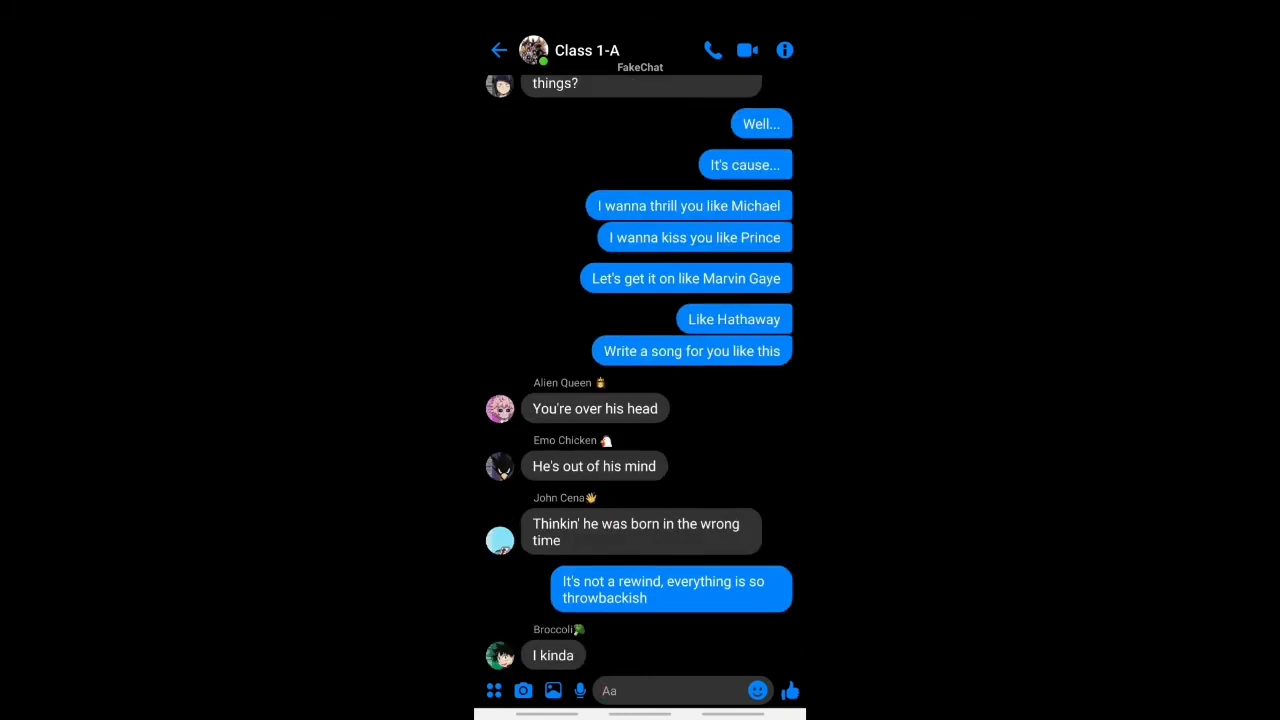
scroll(down, 3)
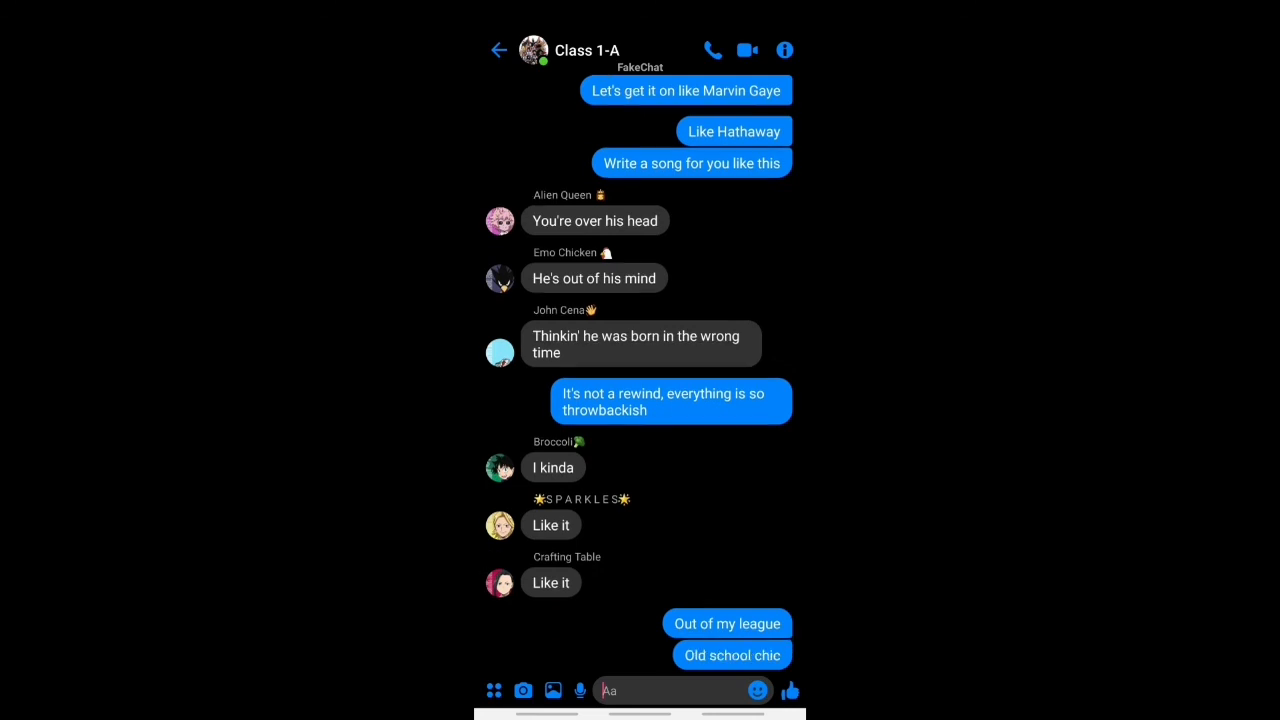